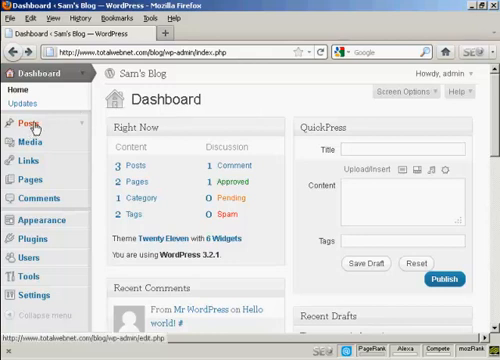
# Start a new post from the dashboard's Posts > Add New
pyautogui.click(20, 124)
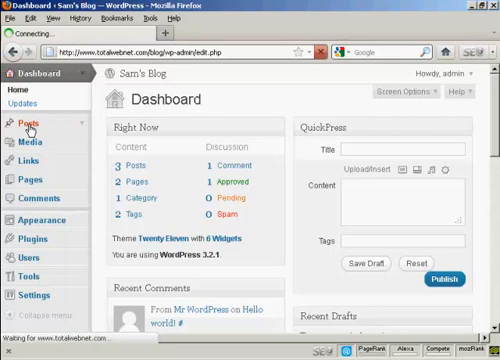
pyautogui.click(20, 122)
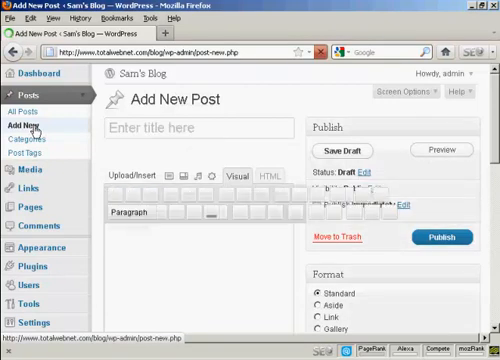
# Title the new post 'Blue Fish'
pyautogui.click(304, 184)
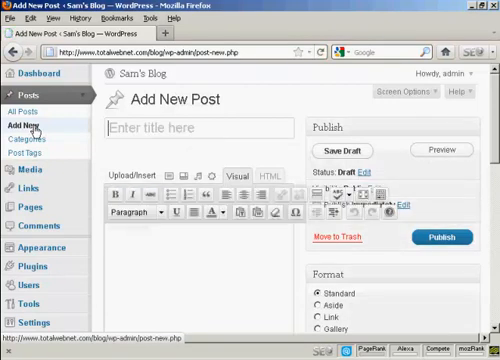
pyautogui.write('Blue')
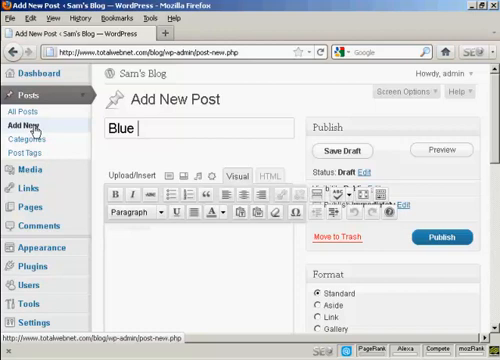
pyautogui.write('Fish')
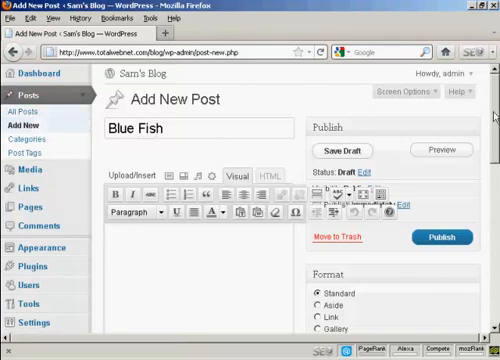
# Begin the body with a line about a fish caught on holiday
pyautogui.scroll(-3)
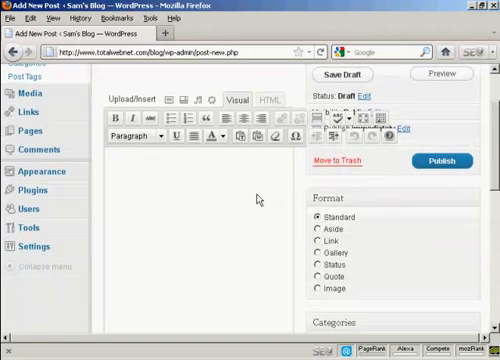
pyautogui.moveTo(128, 164)
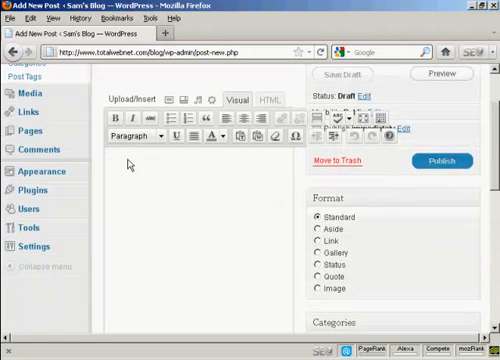
pyautogui.write('This is a fish (')
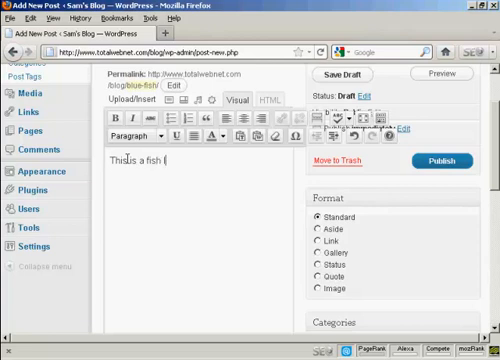
pyautogui.write('caught on')
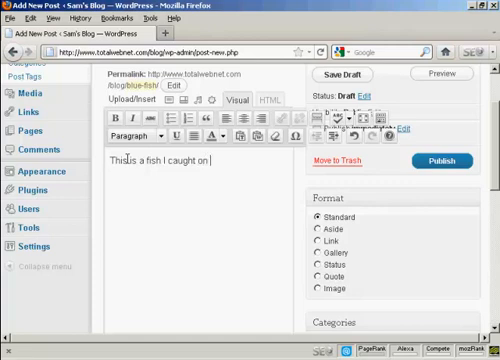
pyautogui.write('holida')
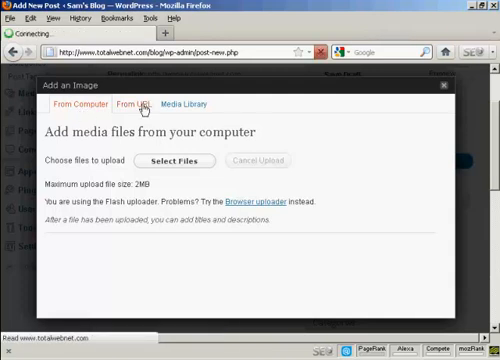
# Tour the Add an Image dialog's From URL and Media Library options, returning to From Computer
pyautogui.click(132, 104)
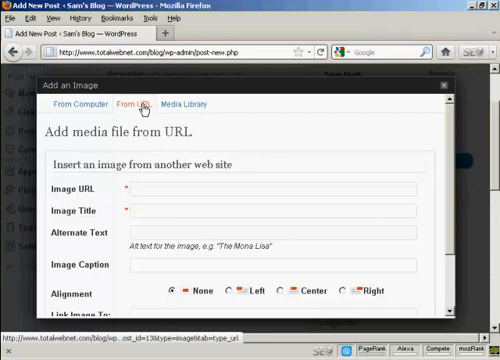
pyautogui.moveTo(184, 104)
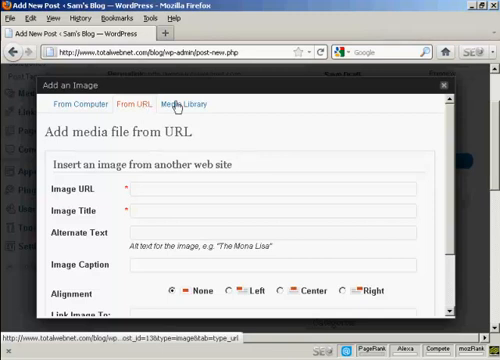
pyautogui.click(186, 104)
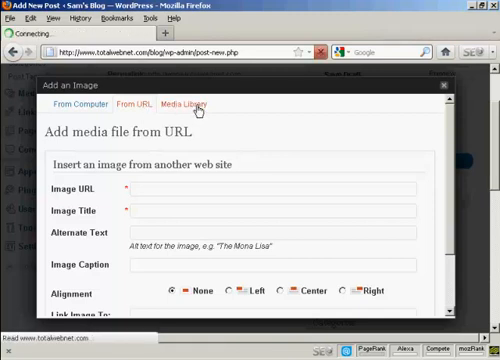
pyautogui.click(192, 104)
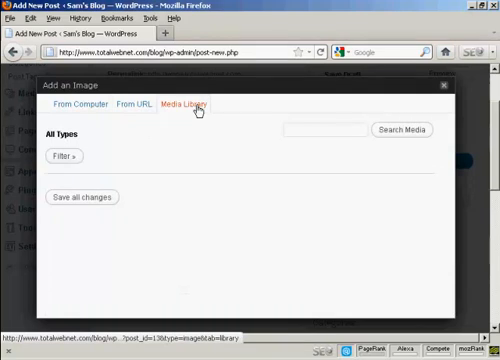
pyautogui.click(80, 104)
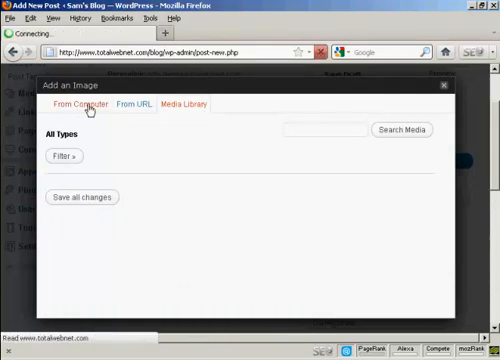
pyautogui.click(82, 104)
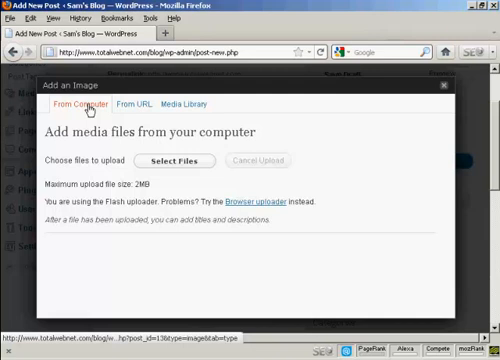
pyautogui.moveTo(82, 112)
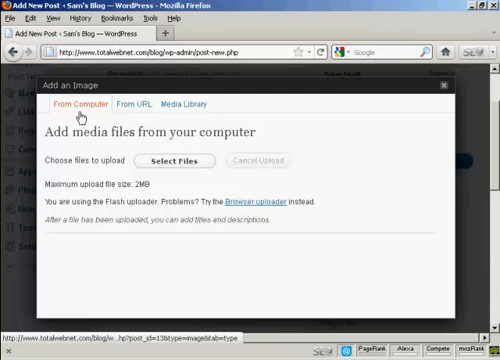
pyautogui.moveTo(176, 160)
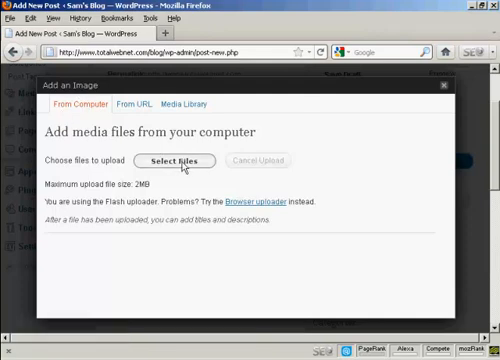
# Select blue_fish.jpg from Pictures and upload it
pyautogui.click(182, 160)
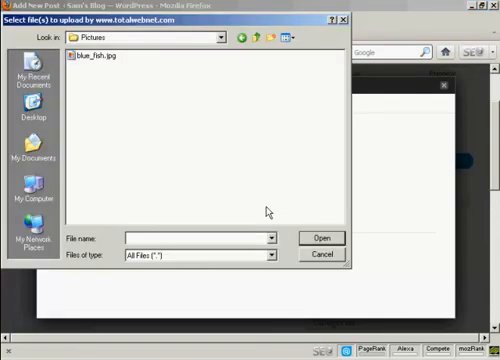
pyautogui.moveTo(268, 118)
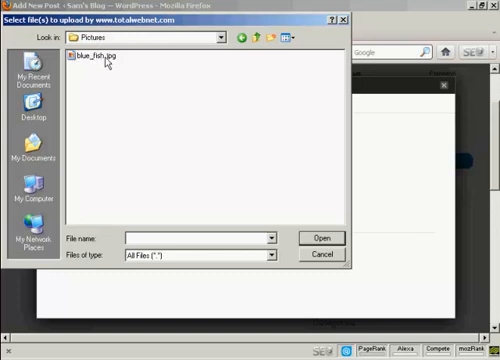
pyautogui.click(92, 56)
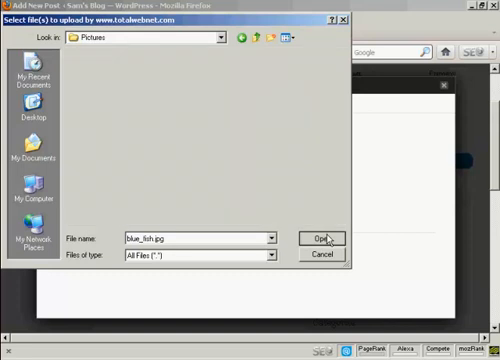
pyautogui.click(324, 238)
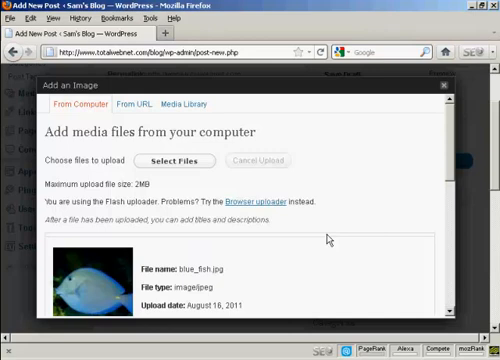
# Give the image alt text about a fish caught on holiday
pyautogui.scroll(-3)
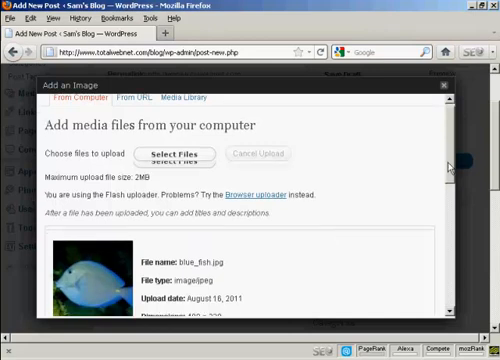
pyautogui.scroll(-3)
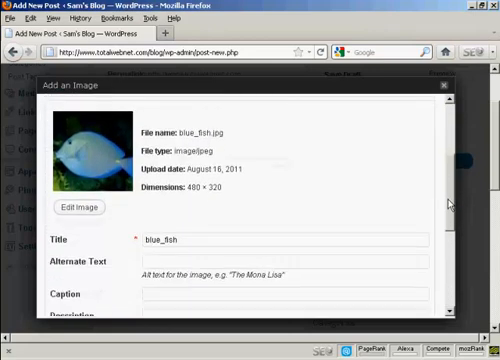
pyautogui.scroll(-3)
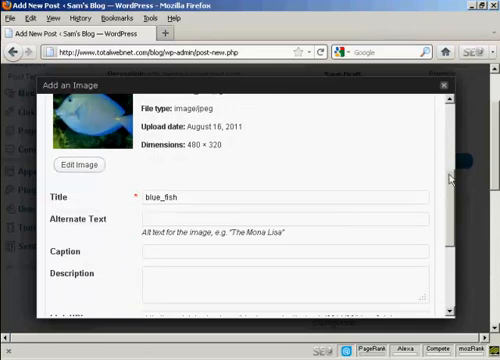
pyautogui.scroll(3)
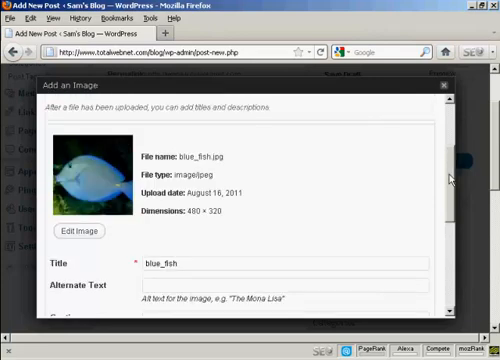
pyautogui.scroll(-3)
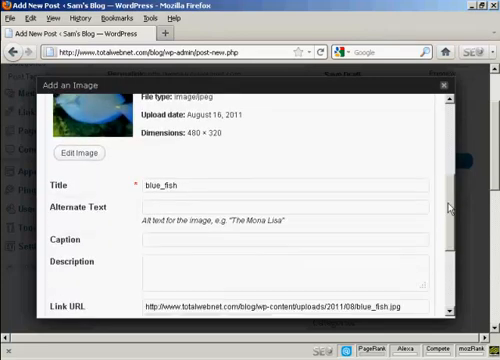
pyautogui.moveTo(356, 198)
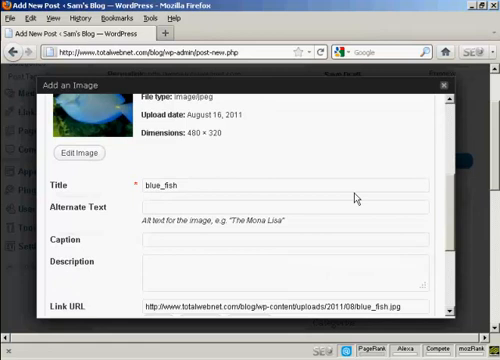
pyautogui.click(290, 200)
pyautogui.write('This is a')
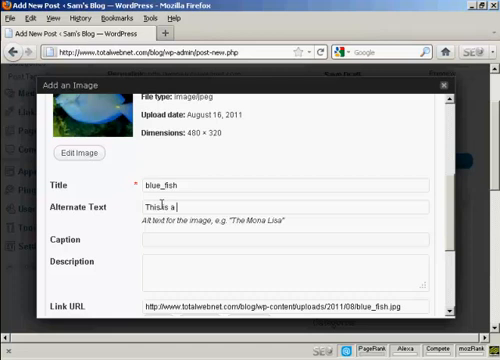
pyautogui.write('fish I ca')
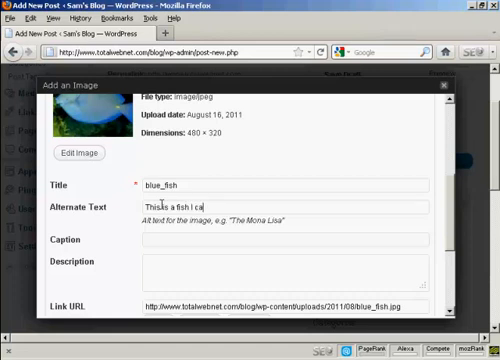
pyautogui.write('ught')
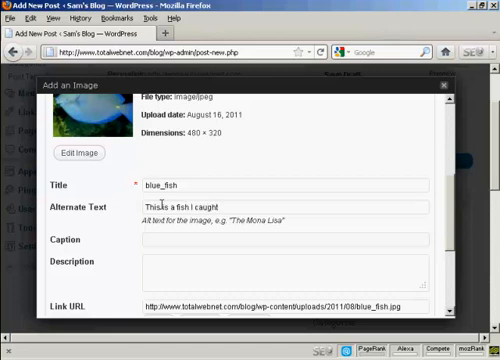
pyautogui.write('on my holiday')
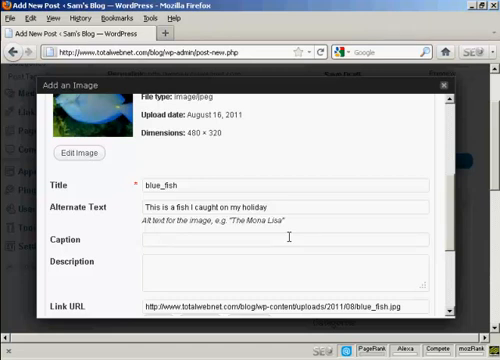
# Set the caption to 'Blue Fish' and the description to 'A blue fish'
pyautogui.write('Ble F')
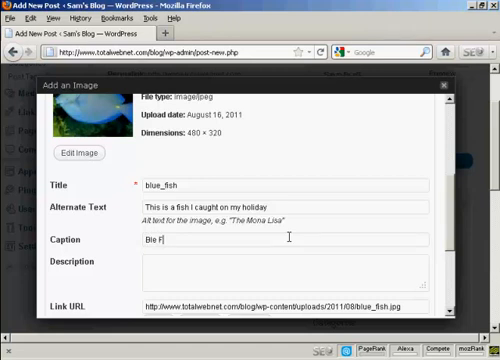
pyautogui.write('ish')
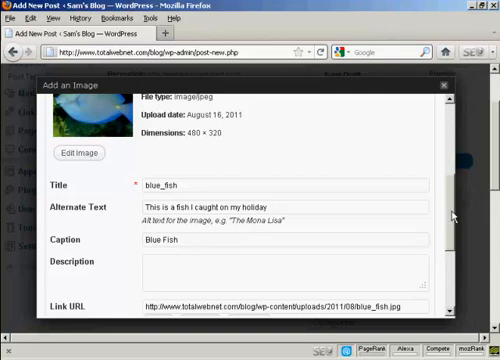
pyautogui.scroll(-3)
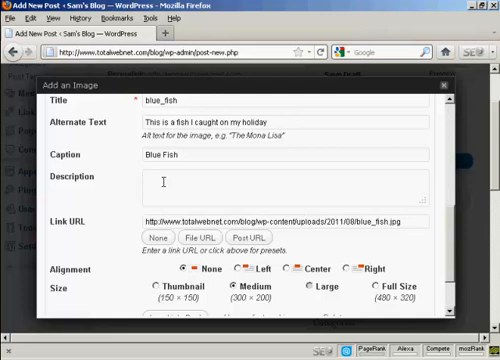
pyautogui.write('A blue f')
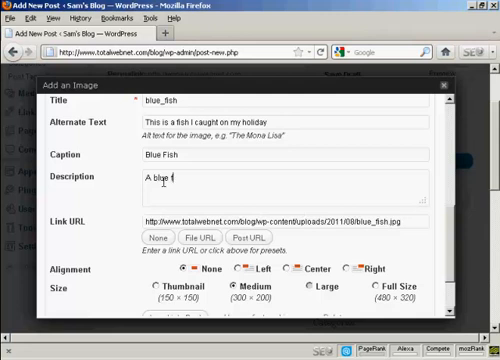
pyautogui.write('ish')
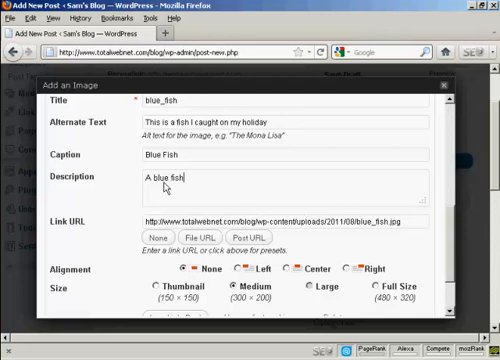
# Insert the left-aligned blue fish image into the post
pyautogui.scroll(-3)
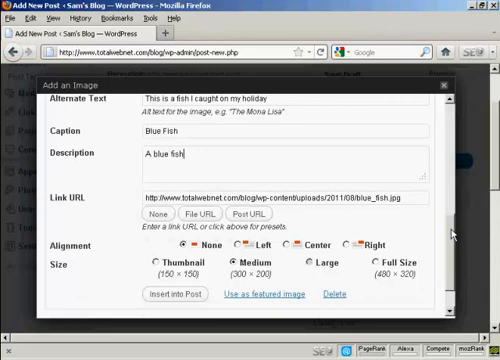
pyautogui.scroll(-3)
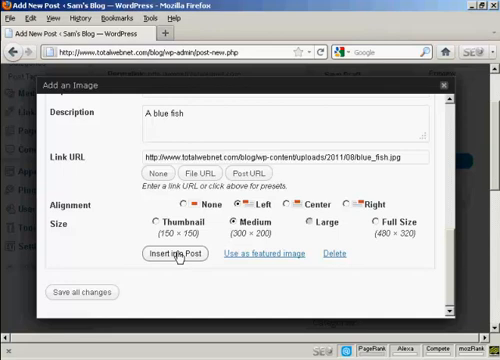
pyautogui.click(180, 252)
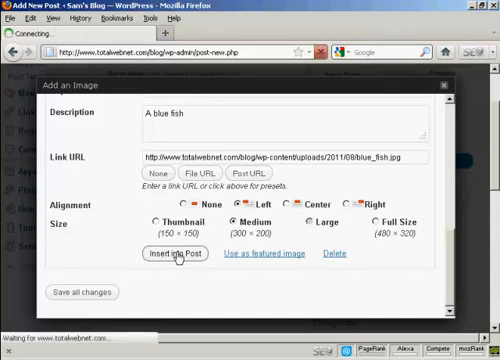
pyautogui.click(178, 252)
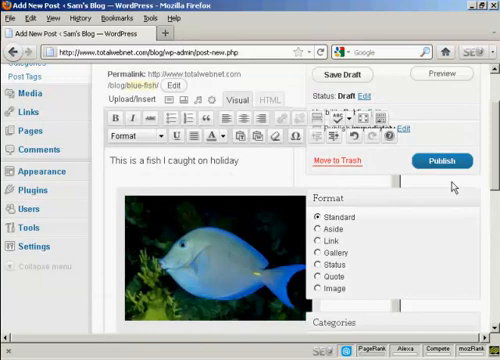
# Review the inserted captioned image in the draft and preview the post
pyautogui.scroll(-3)
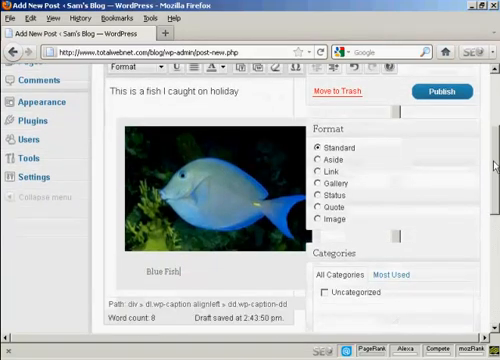
pyautogui.scroll(-3)
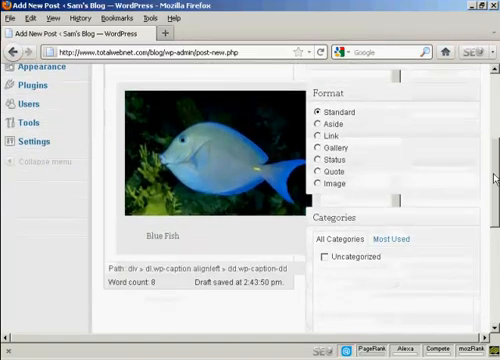
pyautogui.scroll(3)
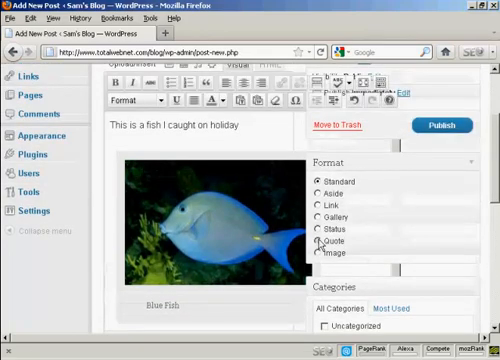
pyautogui.click(324, 240)
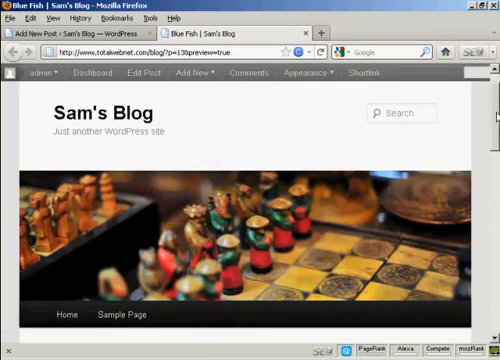
# Scroll through the preview showing the holiday line and captioned Blue Fish image
pyautogui.scroll(-3)
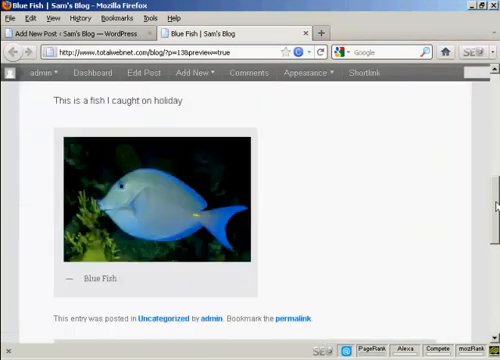
pyautogui.scroll(3)
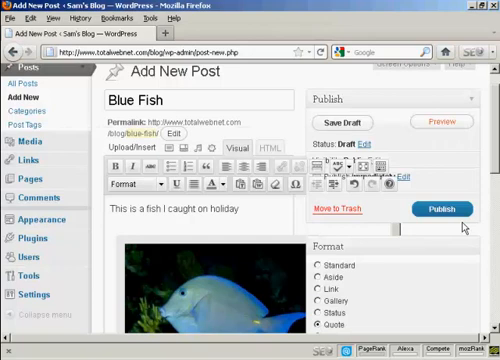
# Publish the Blue Fish post to Sam's Blog
pyautogui.click(440, 210)
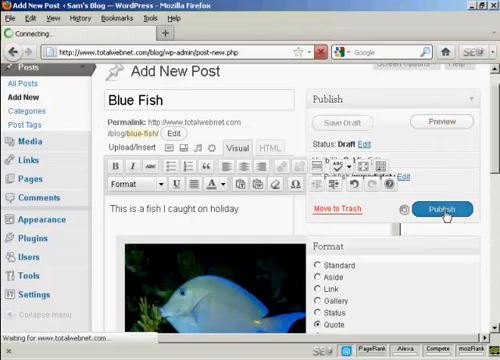
pyautogui.click(440, 210)
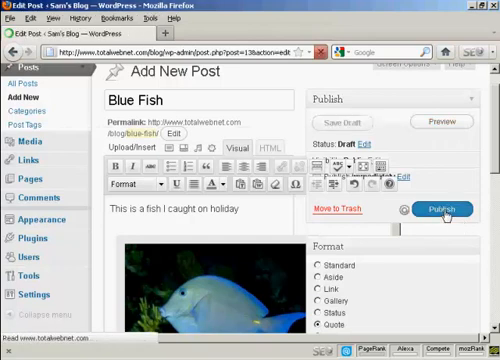
pyautogui.click(434, 210)
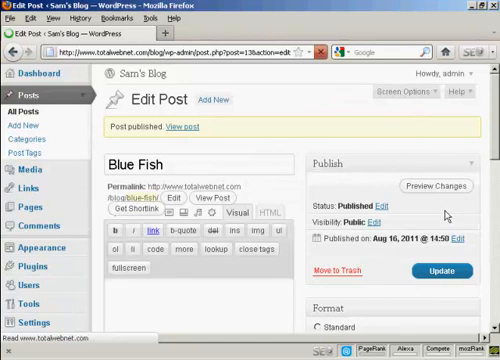
pyautogui.moveTo(444, 216)
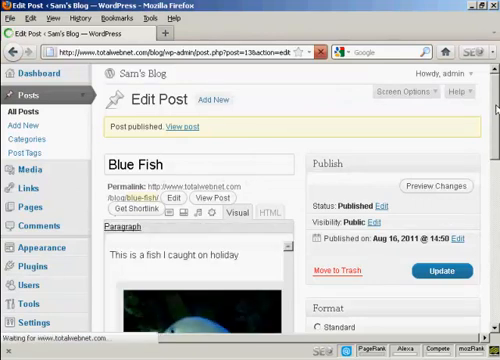
# Set the post format to Image and update the published post
pyautogui.click(288, 224)
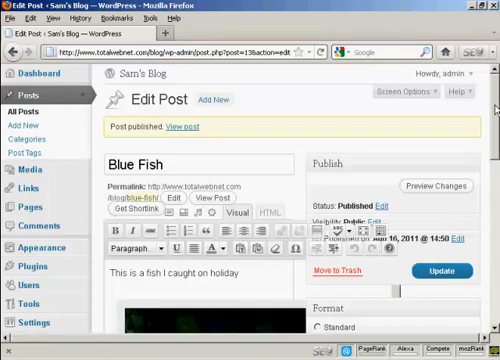
pyautogui.scroll(-3)
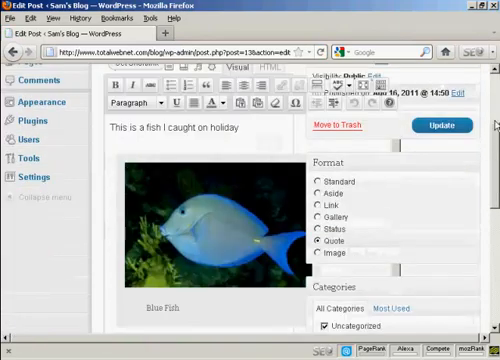
pyautogui.scroll(3)
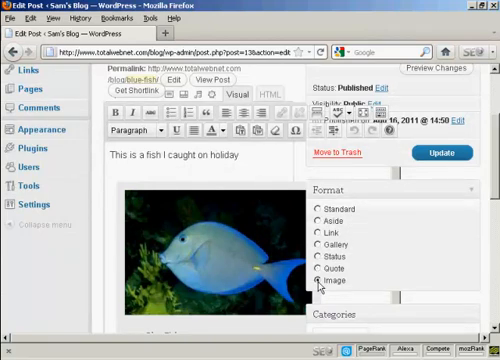
pyautogui.click(436, 152)
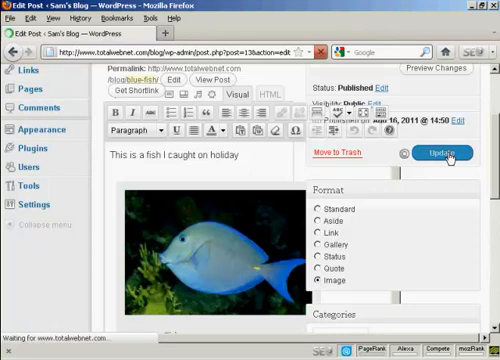
pyautogui.click(450, 154)
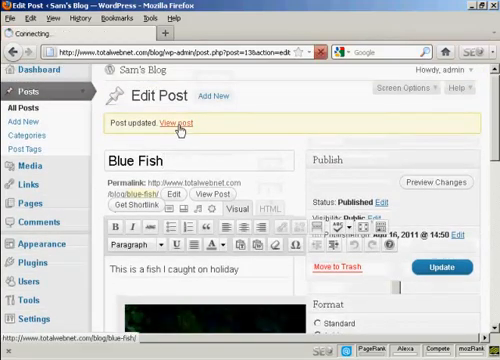
# View the live Blue Fish post on Sam's Blog with its holiday line and captioned image
pyautogui.click(176, 128)
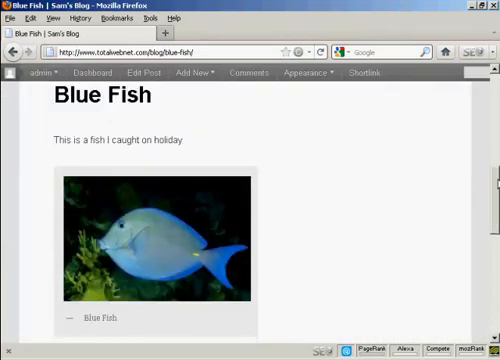
pyautogui.scroll(-3)
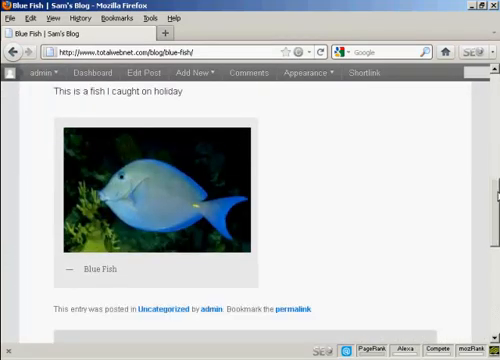